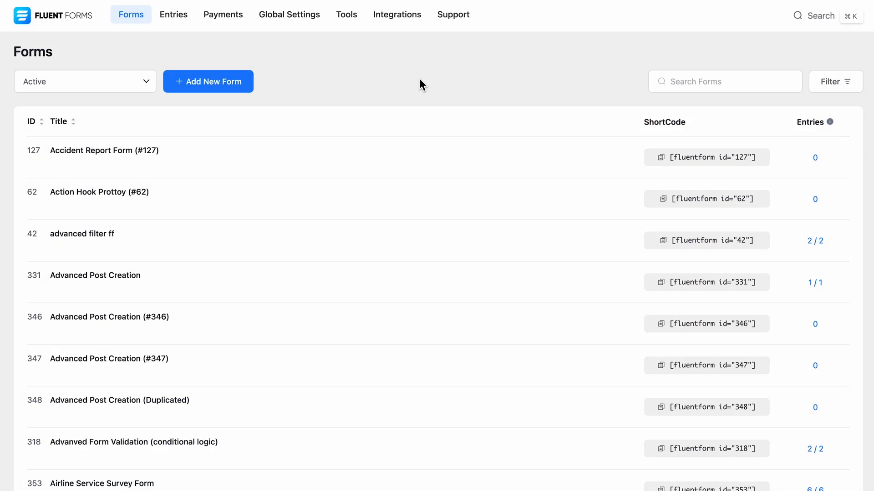
mouse_move(398, 15)
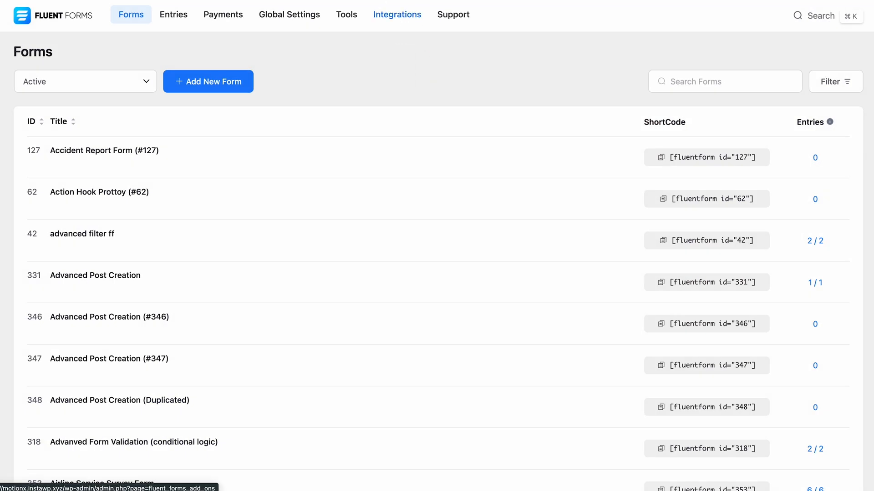
Step: Enable the Mailchimp integration module, open its API key settings, and follow the Mailchimp account link
click(397, 14)
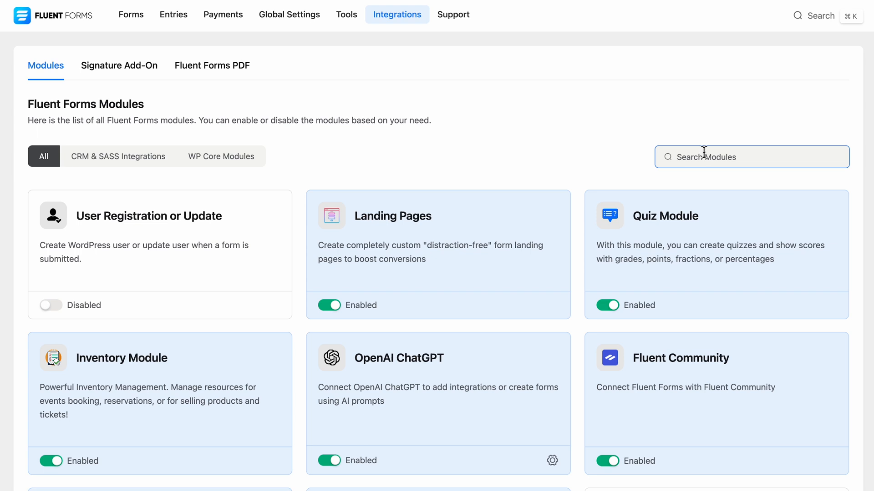
text(Mailchimp)
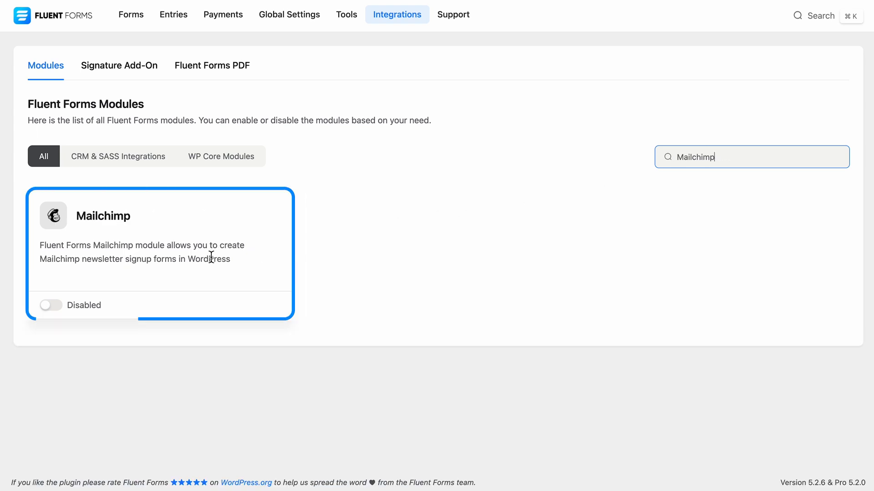
click(50, 305)
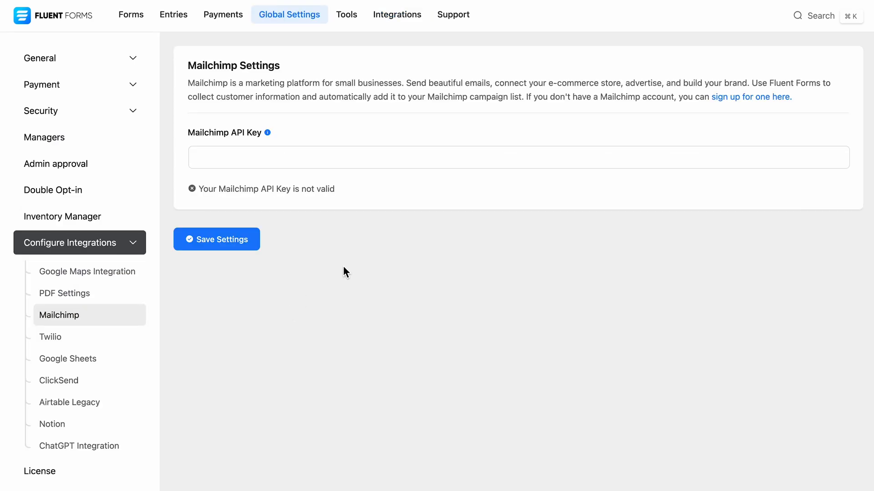
click(517, 157)
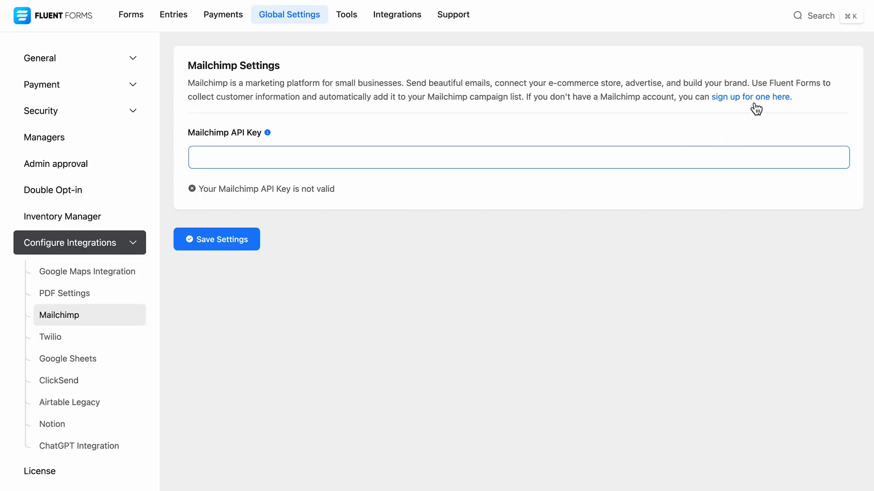
click(750, 96)
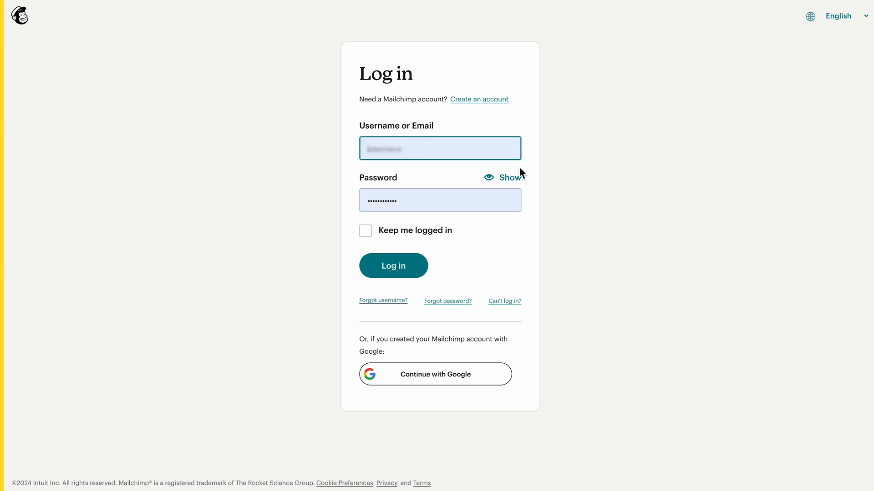
Step: Log in to Mailchimp and go to Account & billing > Extras > API keys
click(392, 265)
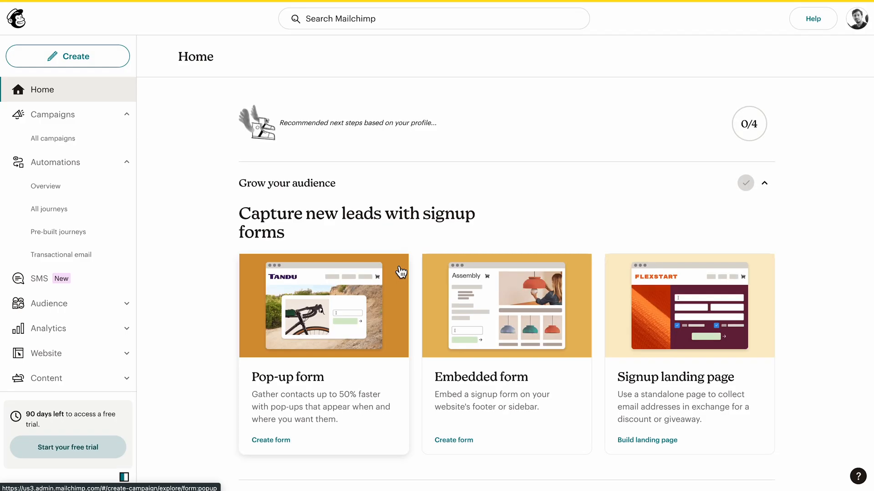
click(857, 18)
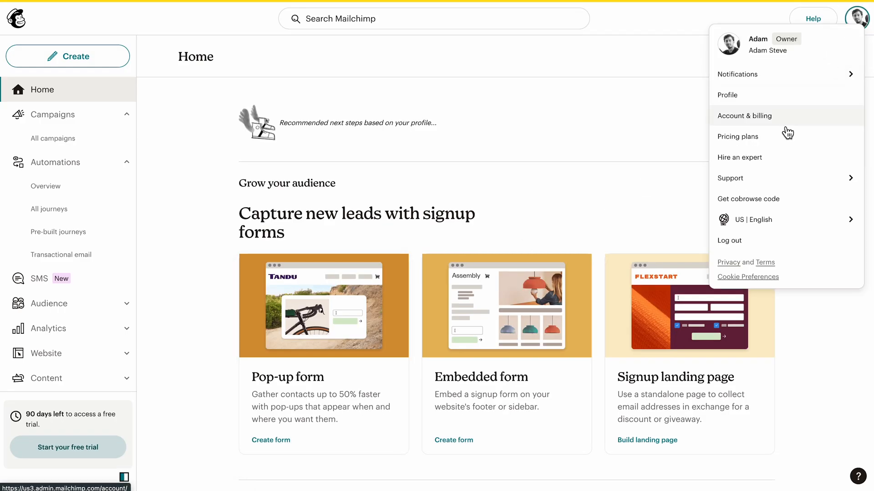
click(745, 115)
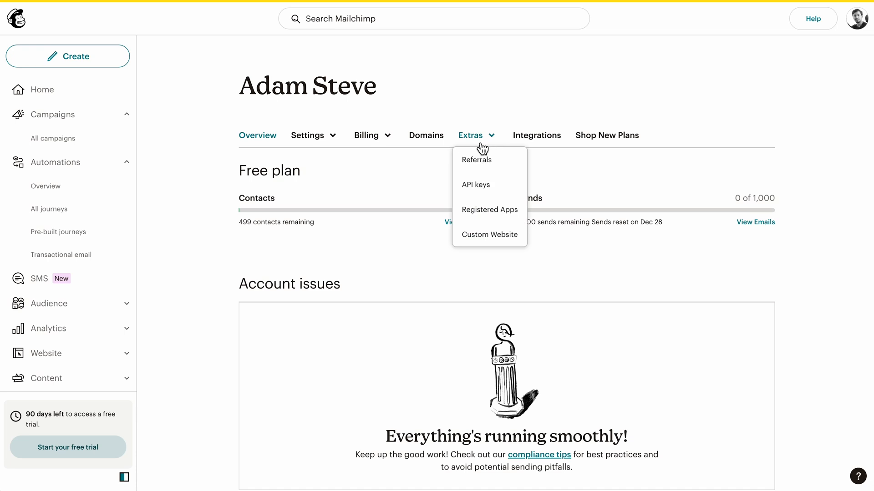
click(474, 184)
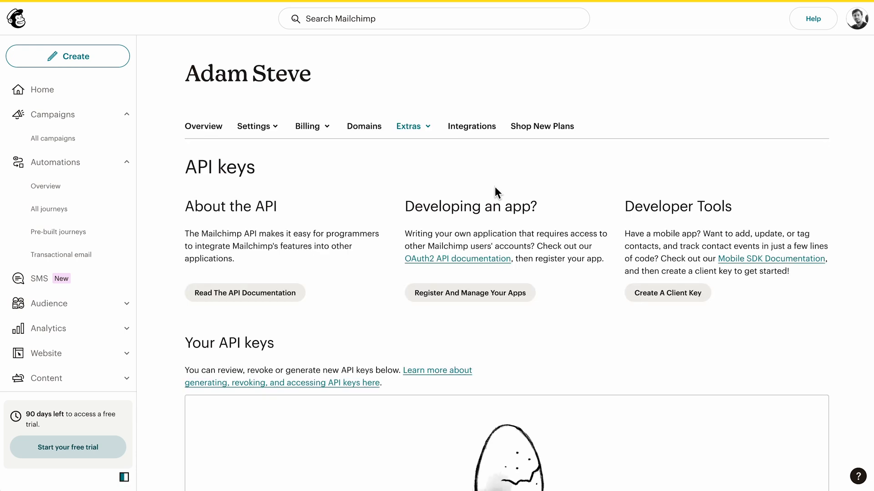
scroll(down, 3)
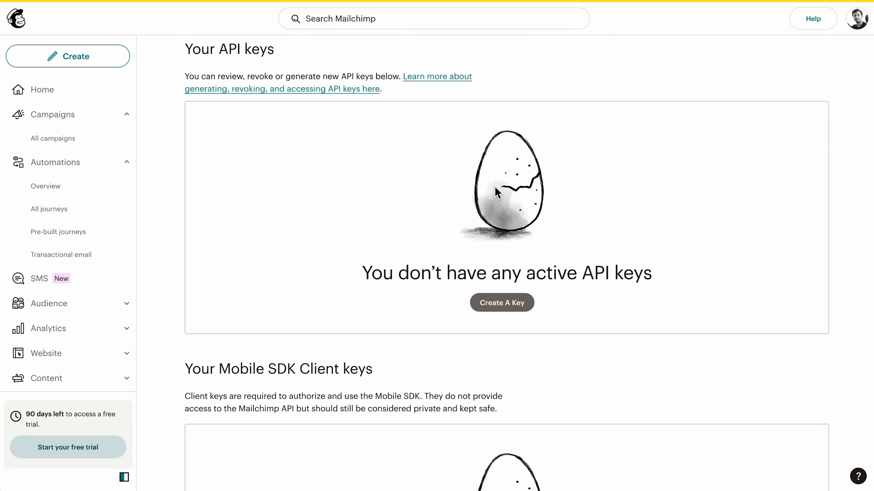
Step: Generate a new Mailchimp API key and save it in the Fluent Forms Mailchimp settings
click(501, 303)
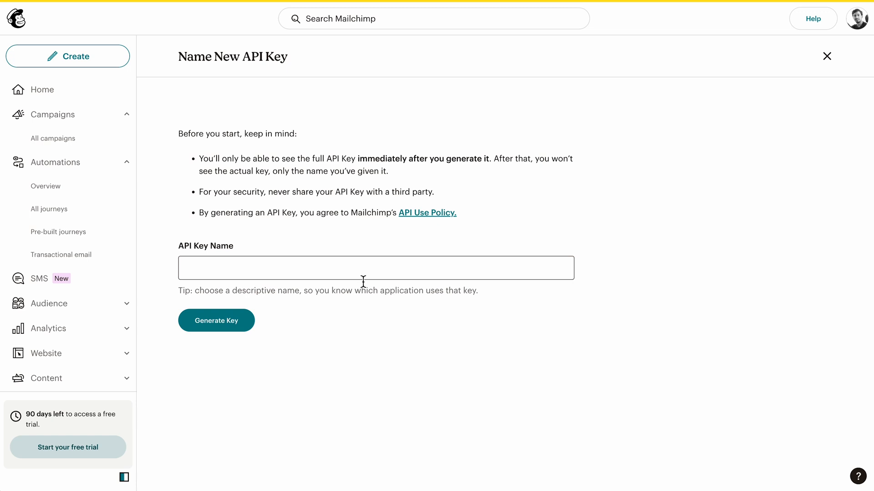
click(215, 320)
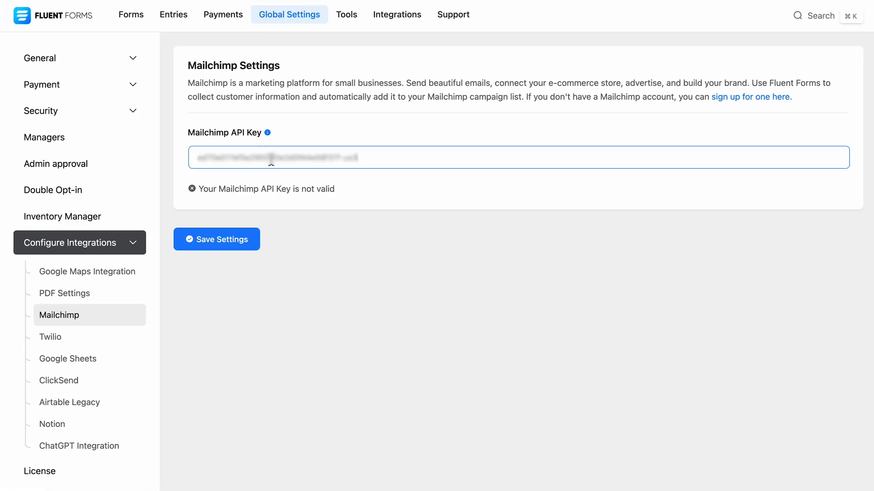
click(217, 239)
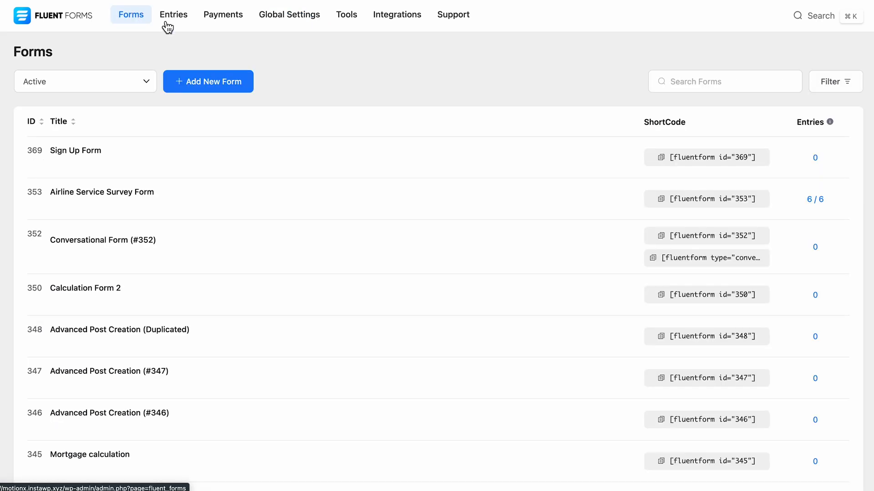
mouse_move(75, 150)
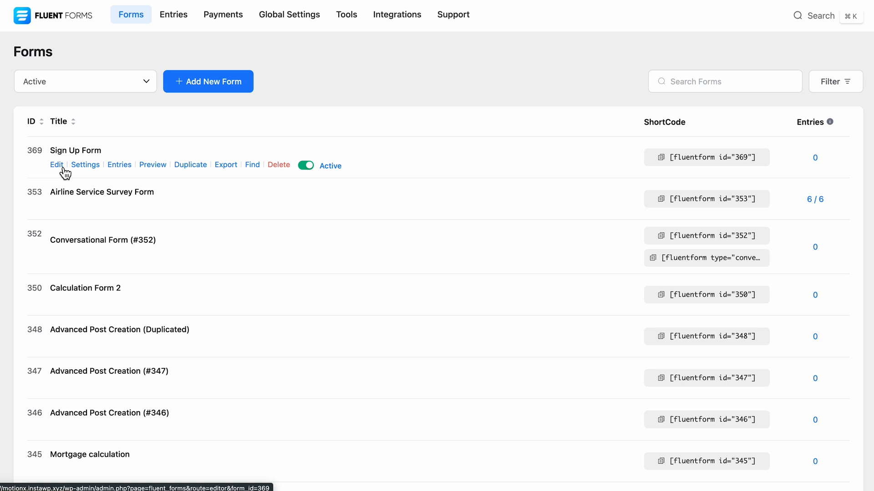
Step: Edit the Sign Up Form and open Settings & Integrations > Configure Integrations
click(56, 164)
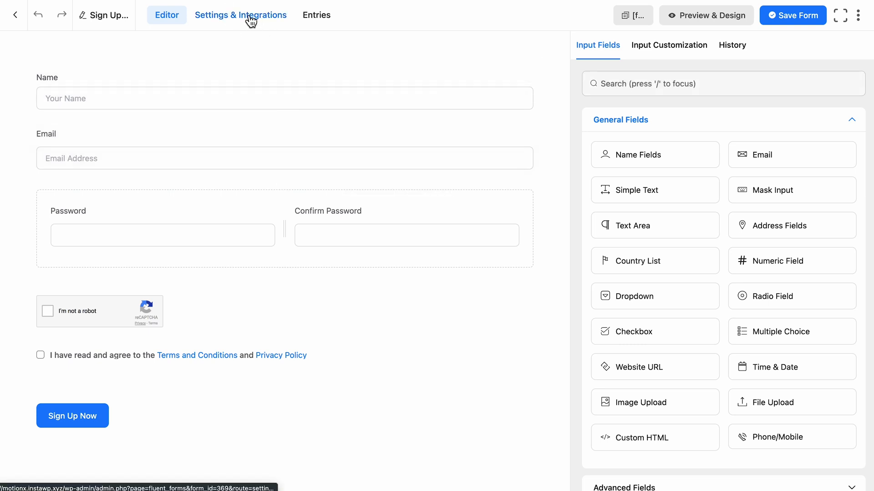
click(241, 15)
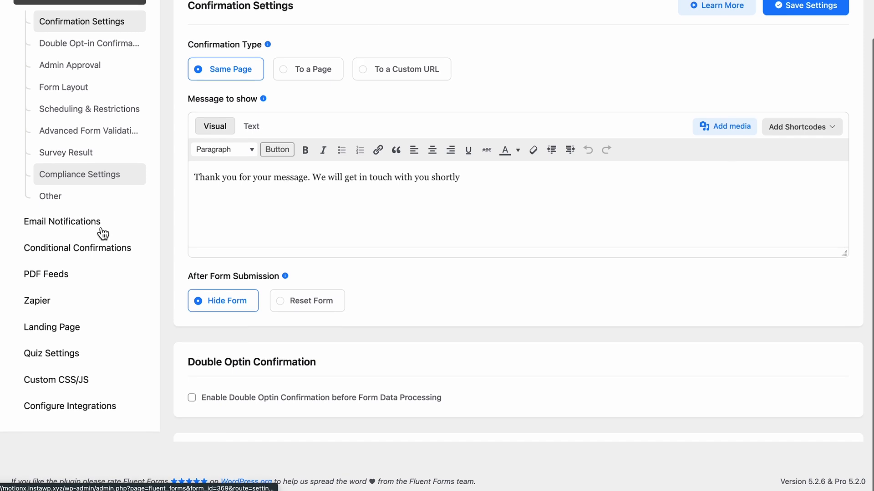
click(69, 406)
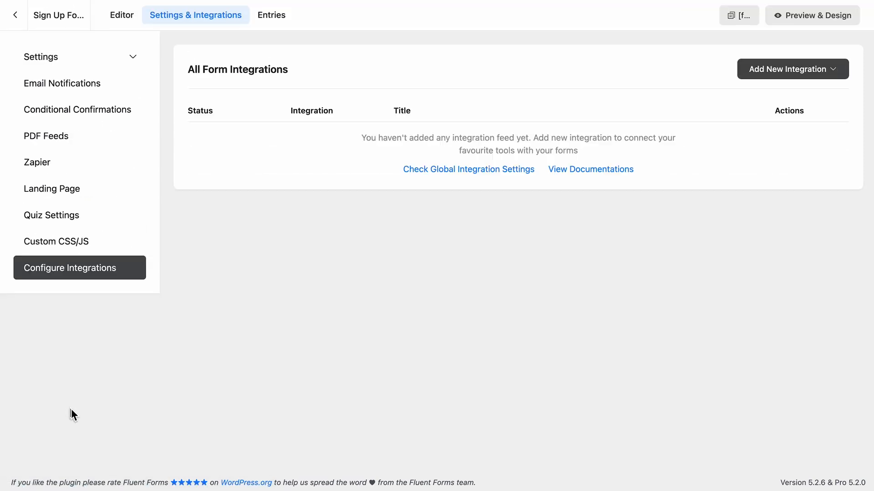
Step: Add a Mailchimp feed named 'App Sign Up Feed' targeting the Adam Steve audience list
click(788, 68)
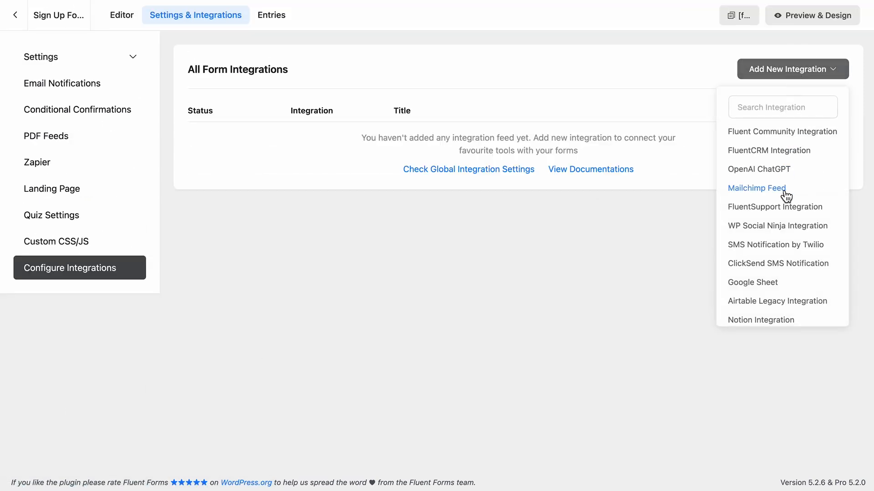
click(757, 188)
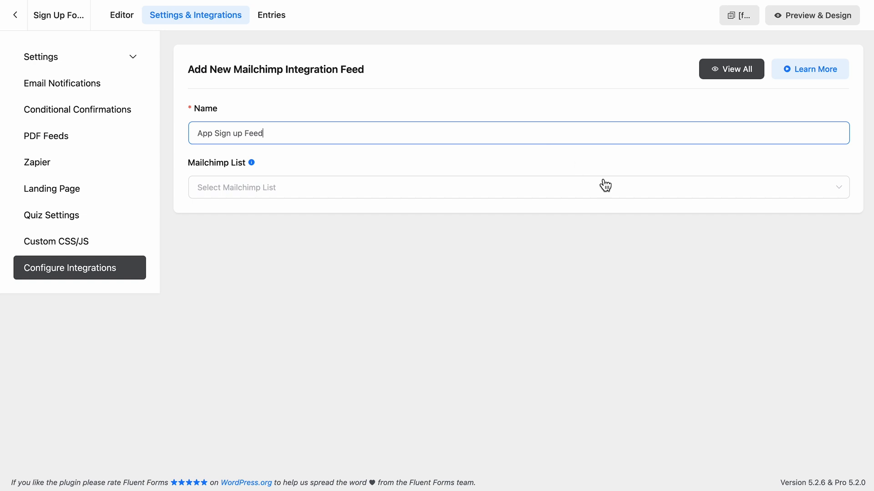
click(604, 187)
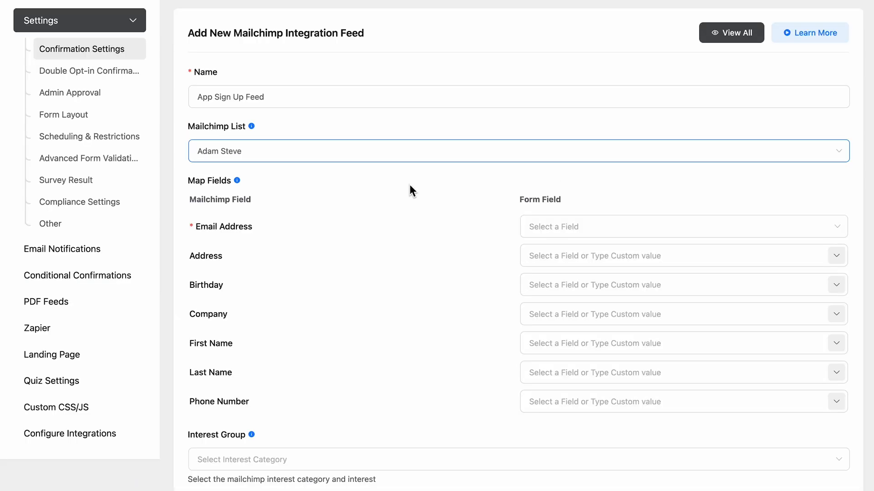
scroll(down, 3)
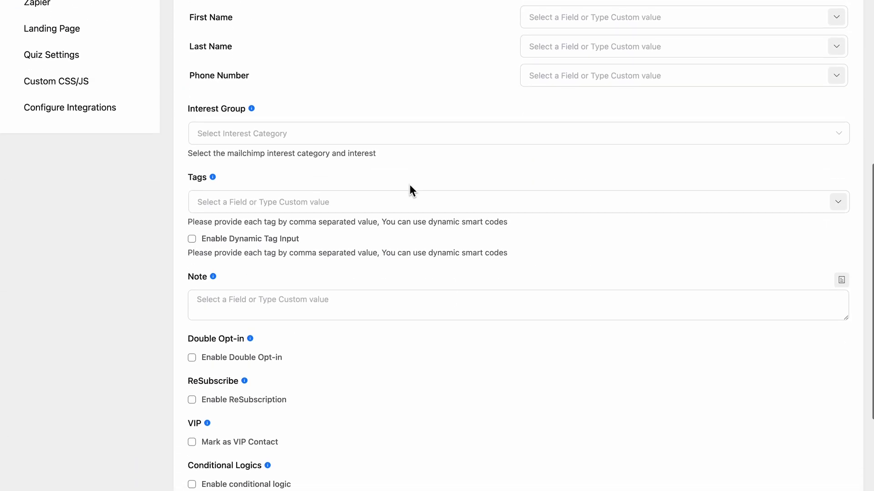
scroll(down, 3)
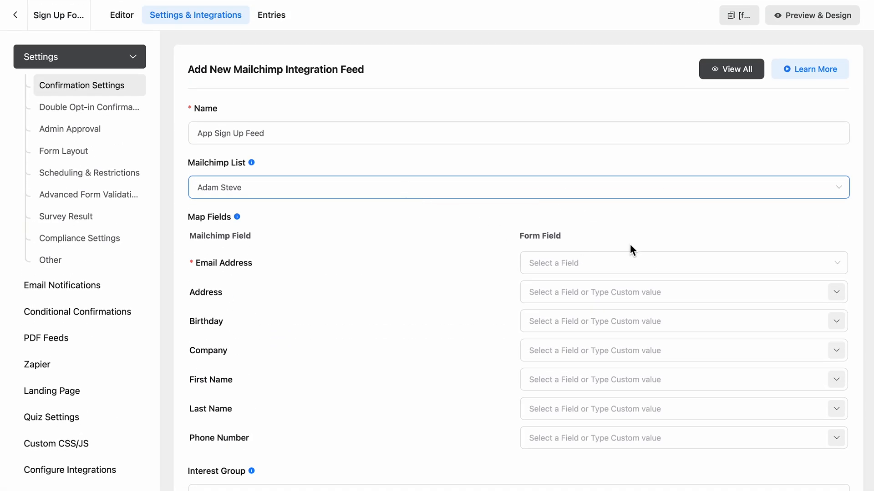
Step: Map Email Address to Email, First Name to {inputs.names}, and choose New Customers interest group
click(682, 263)
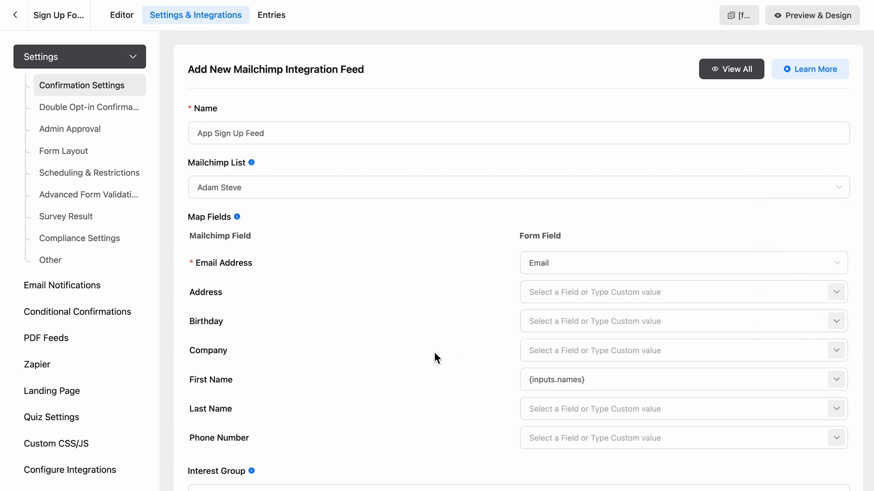
scroll(down, 3)
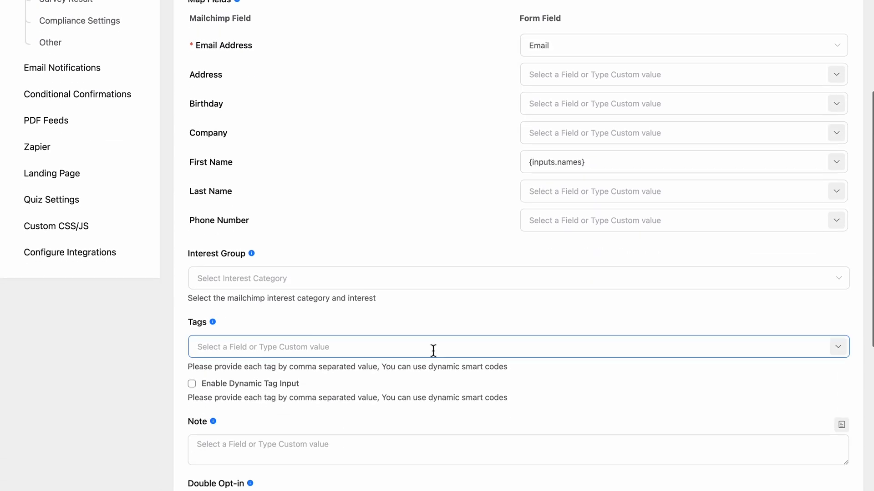
scroll(down, 3)
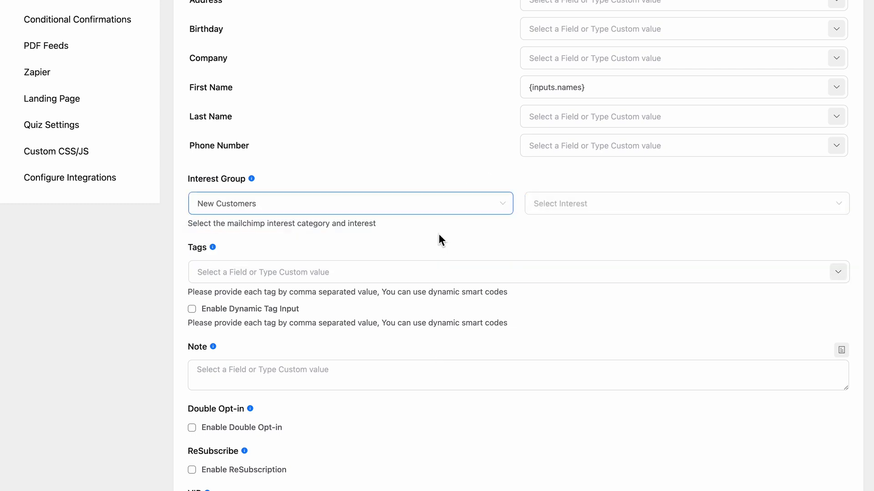
Step: Assign the Email Sign Up interest and the 'Newsletter Subscribers' tag to the feed
click(682, 204)
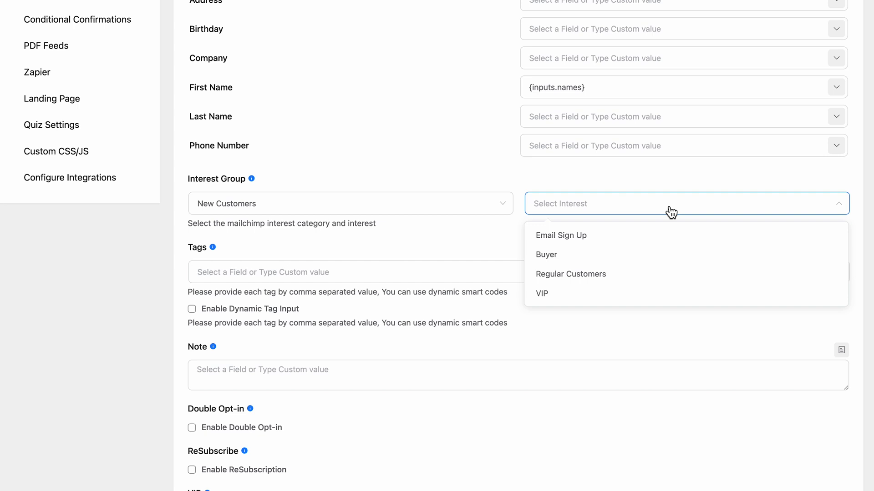
click(561, 235)
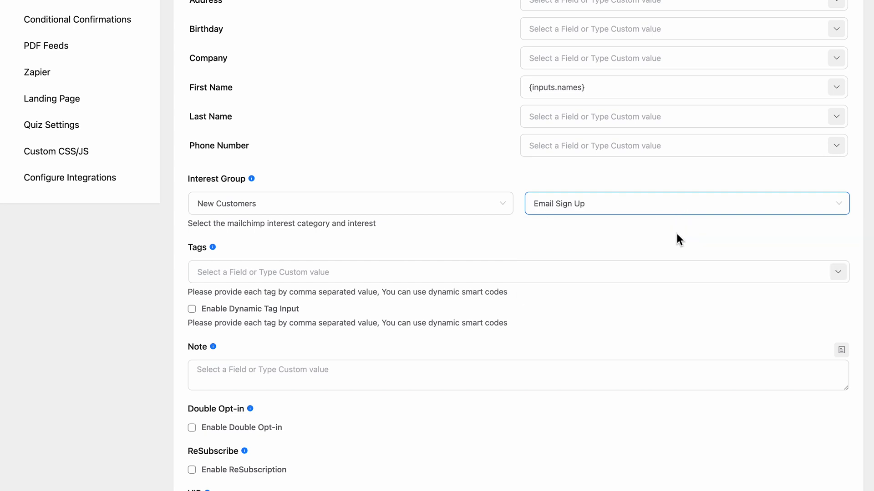
click(492, 272)
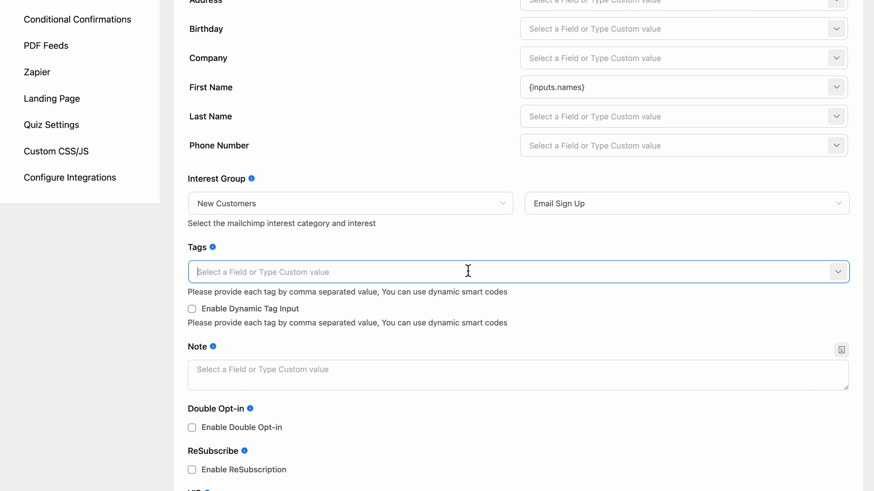
text(Newsletter Subscribers)
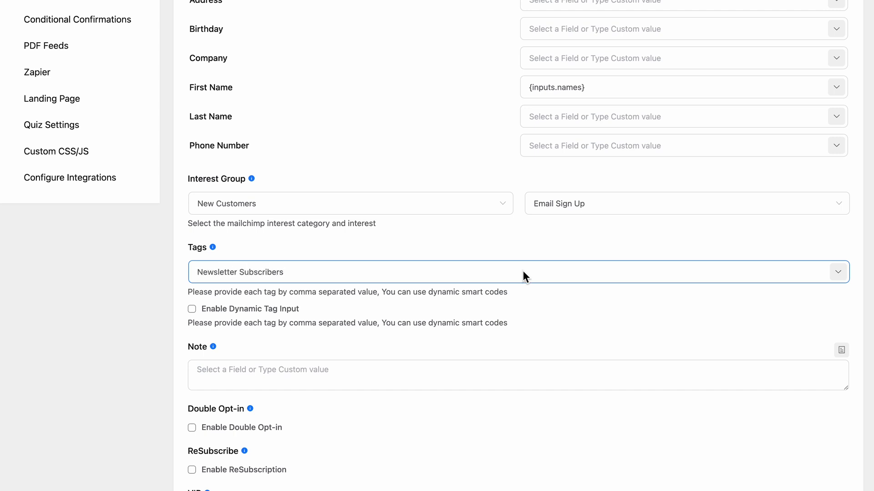
scroll(down, 3)
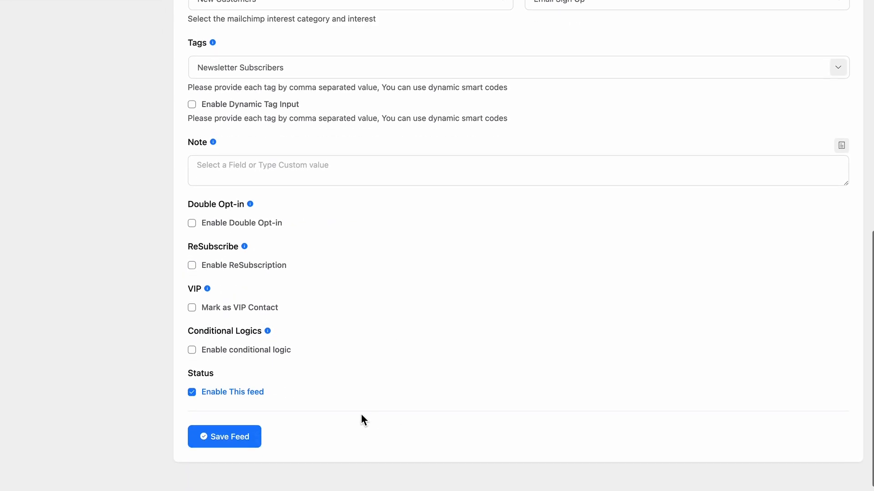
Step: Save the Mailchimp feed, then accept the terms and submit a test sign-up
click(224, 437)
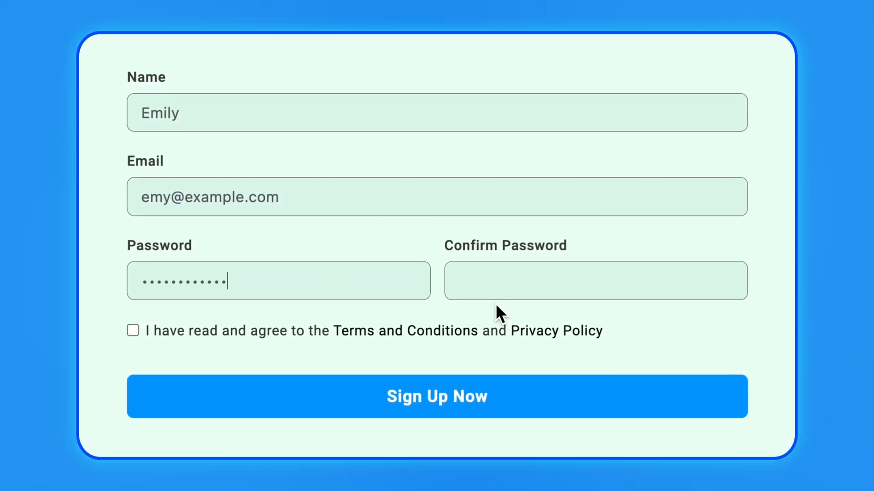
click(132, 330)
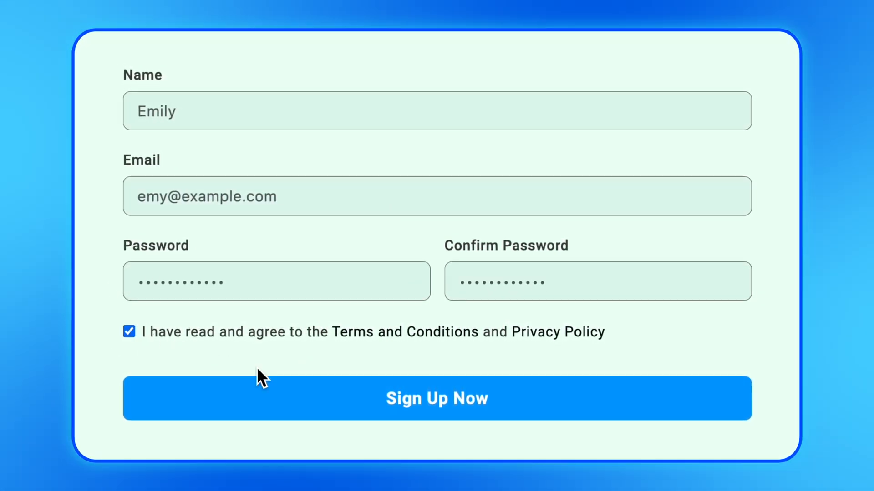
click(436, 399)
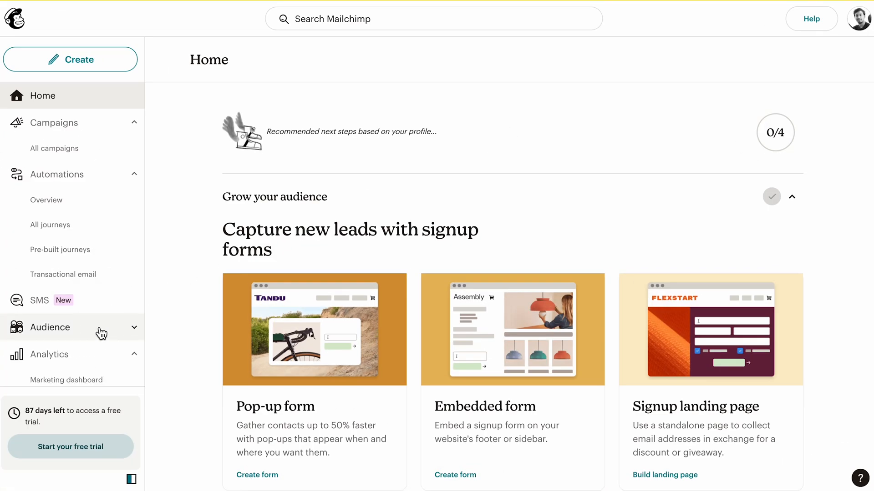
Step: View Mailchimp audience contacts and check the new subscriber's tags and source
click(50, 328)
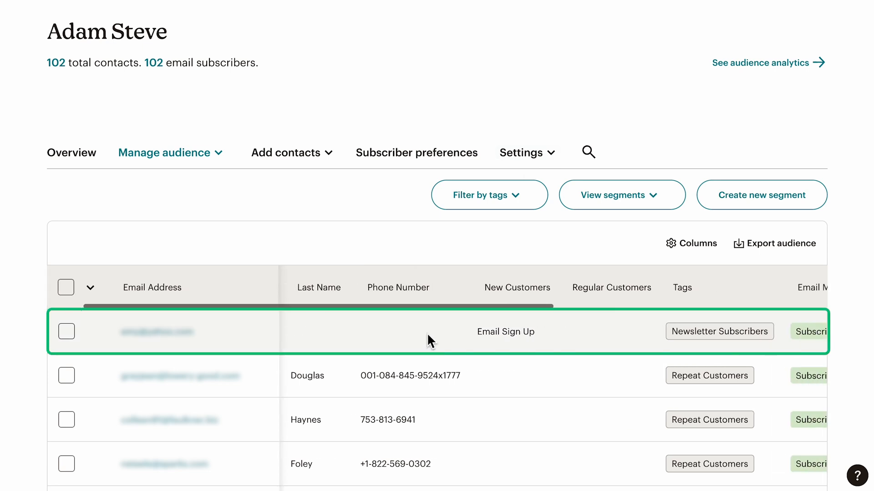
scroll(right, 3)
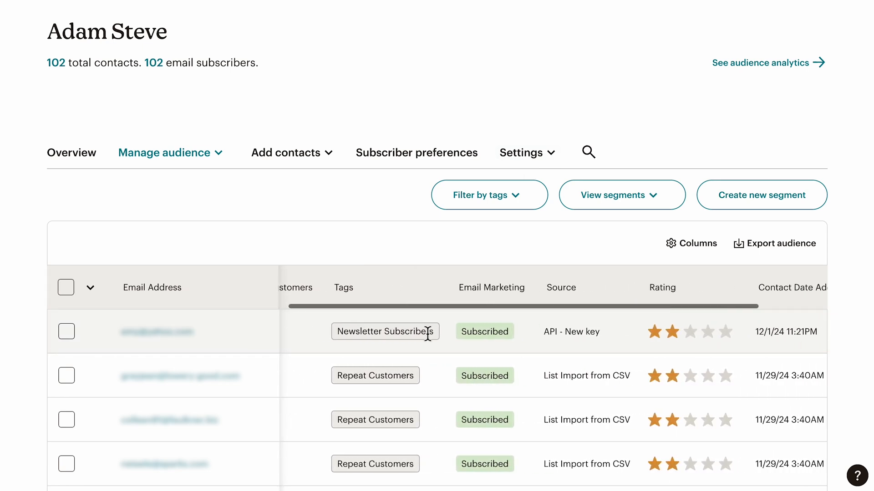